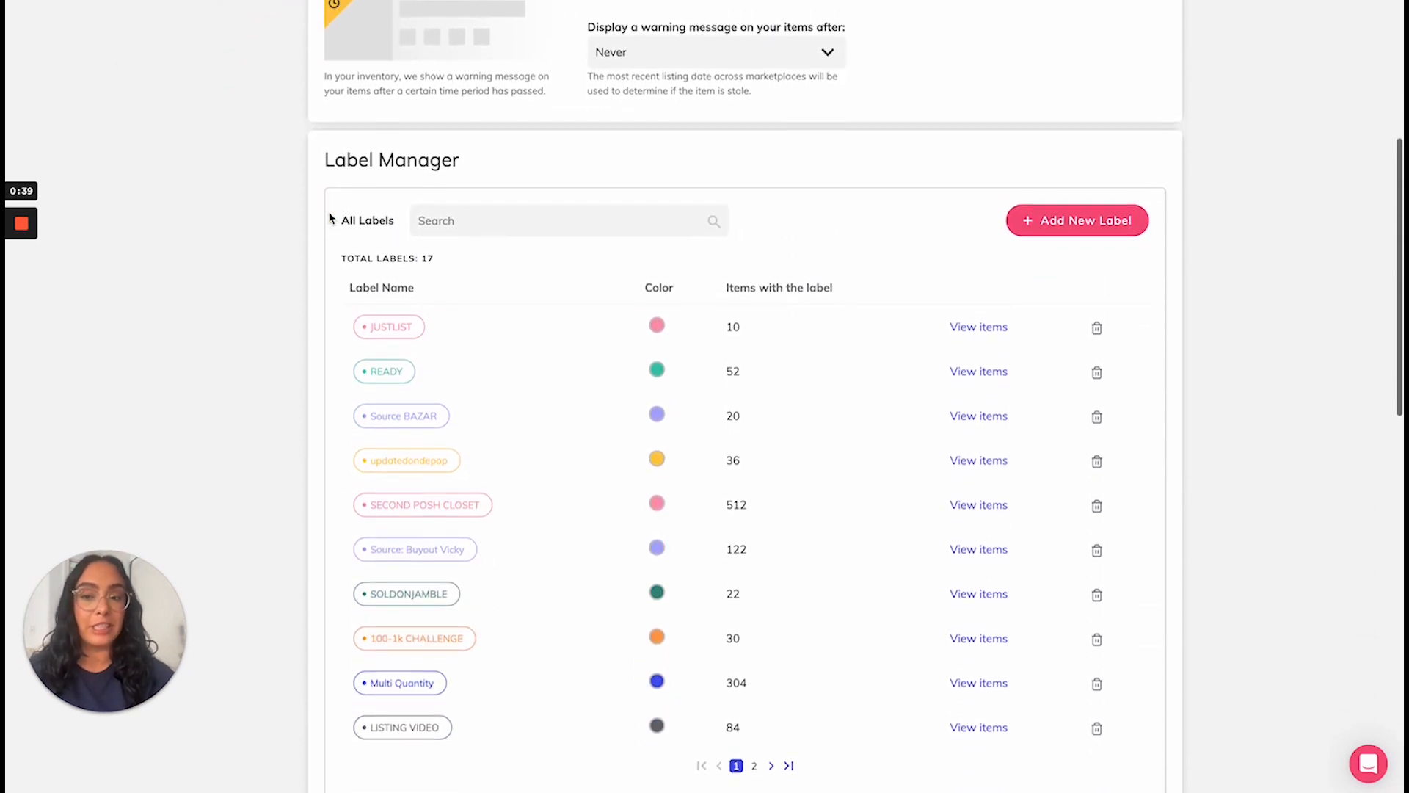
Filter the draft inventory listings to the Ready label, leaving 50 items
scroll(down, 3)
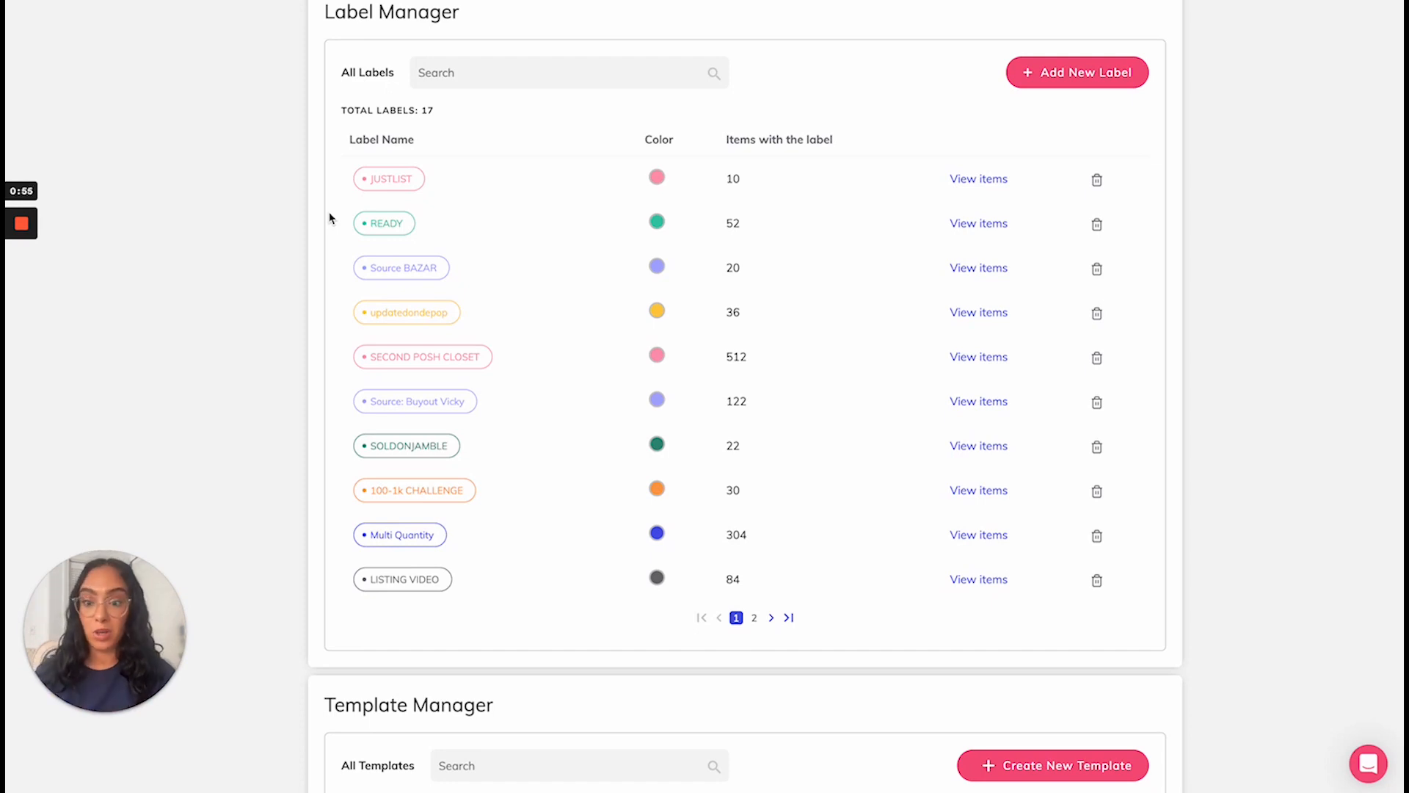
mouse_move(392, 289)
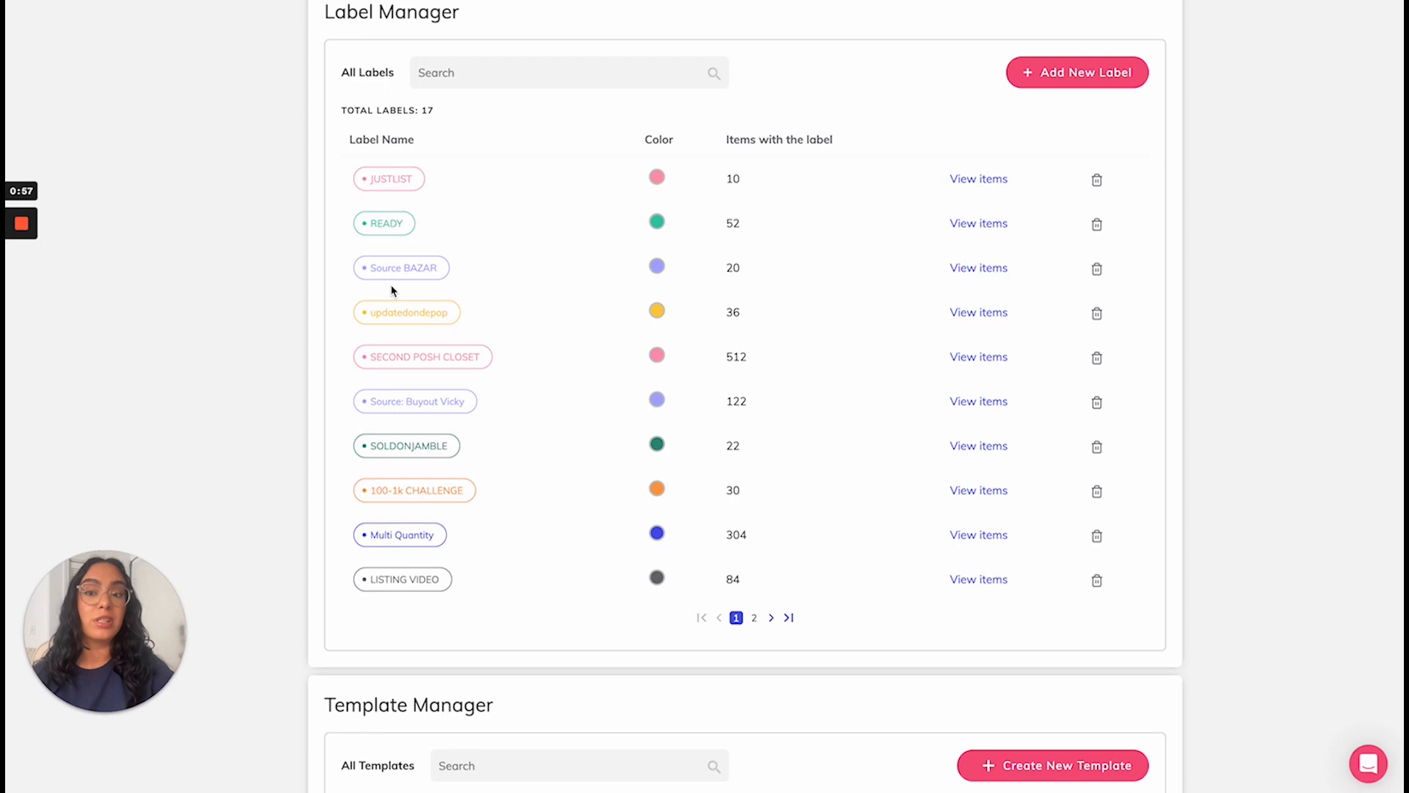
mouse_move(399, 276)
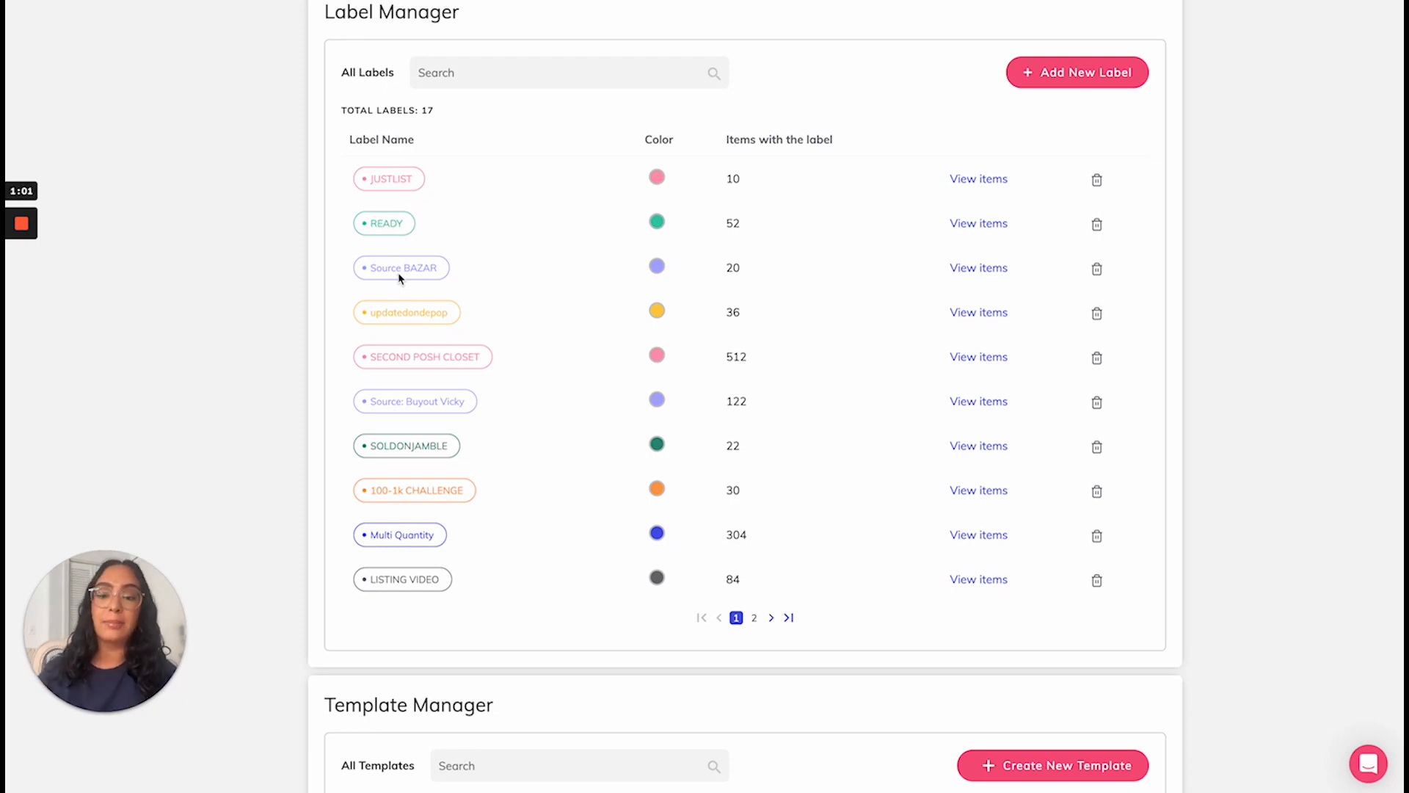
scroll(up, 3)
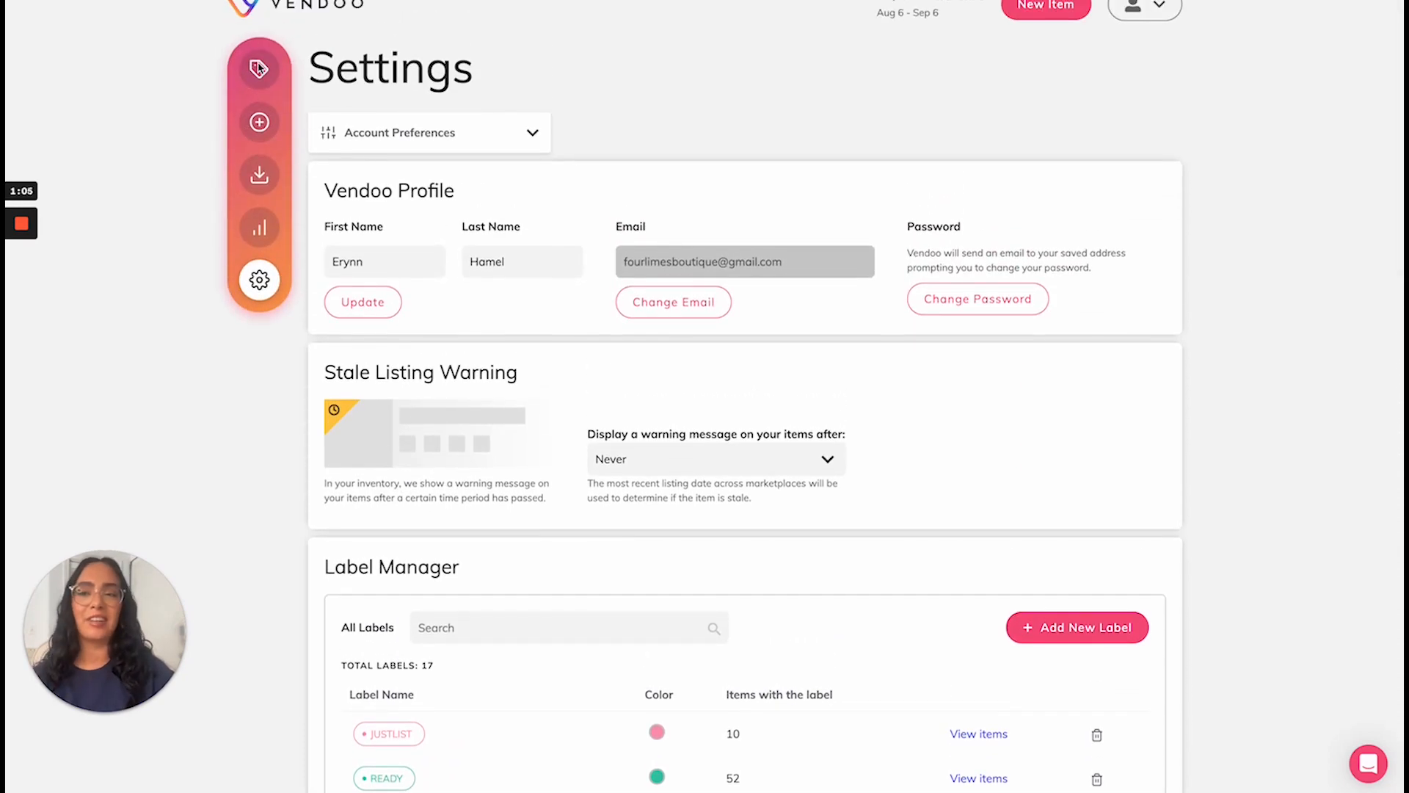
click(258, 68)
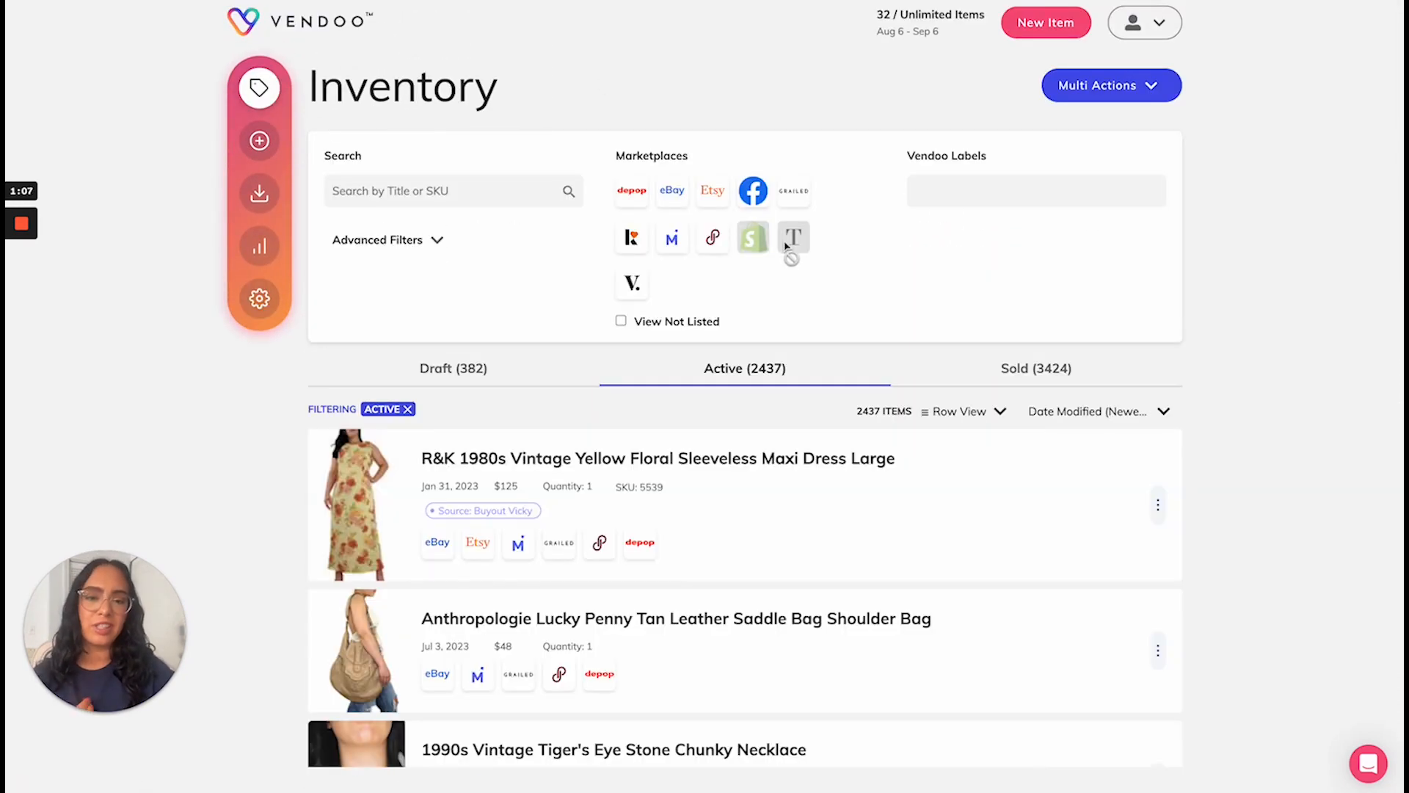
scroll(down, 3)
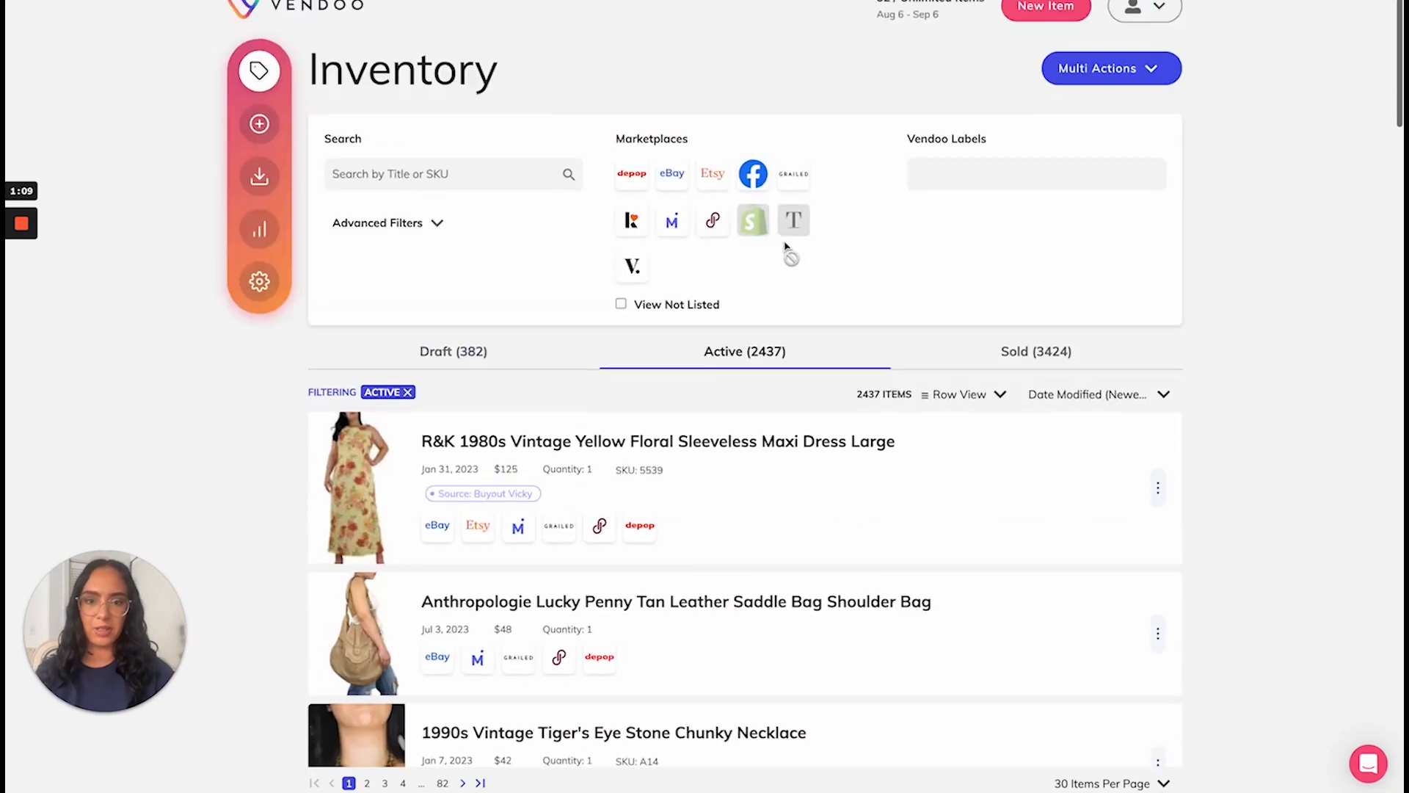
click(1036, 174)
text(r)
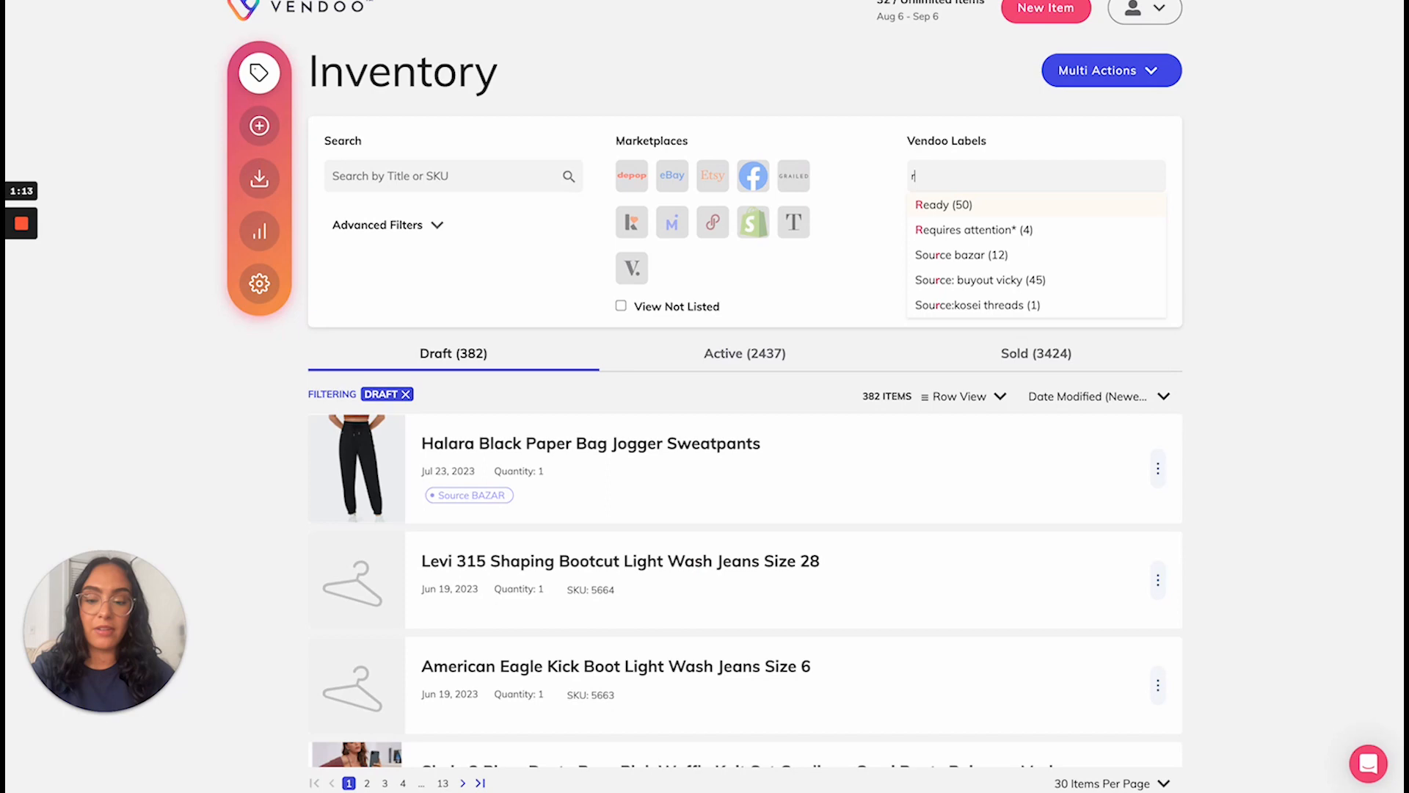
click(934, 204)
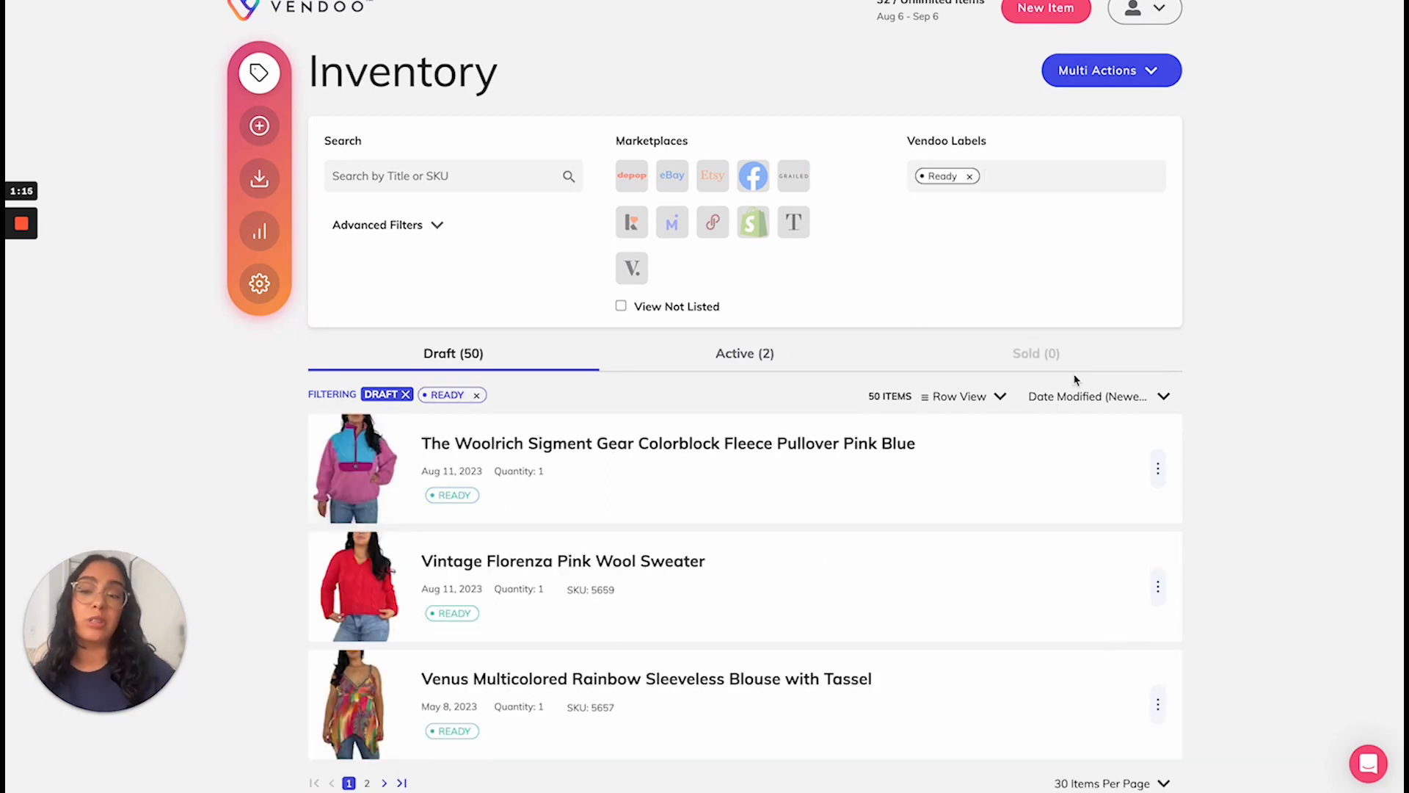
scroll(down, 3)
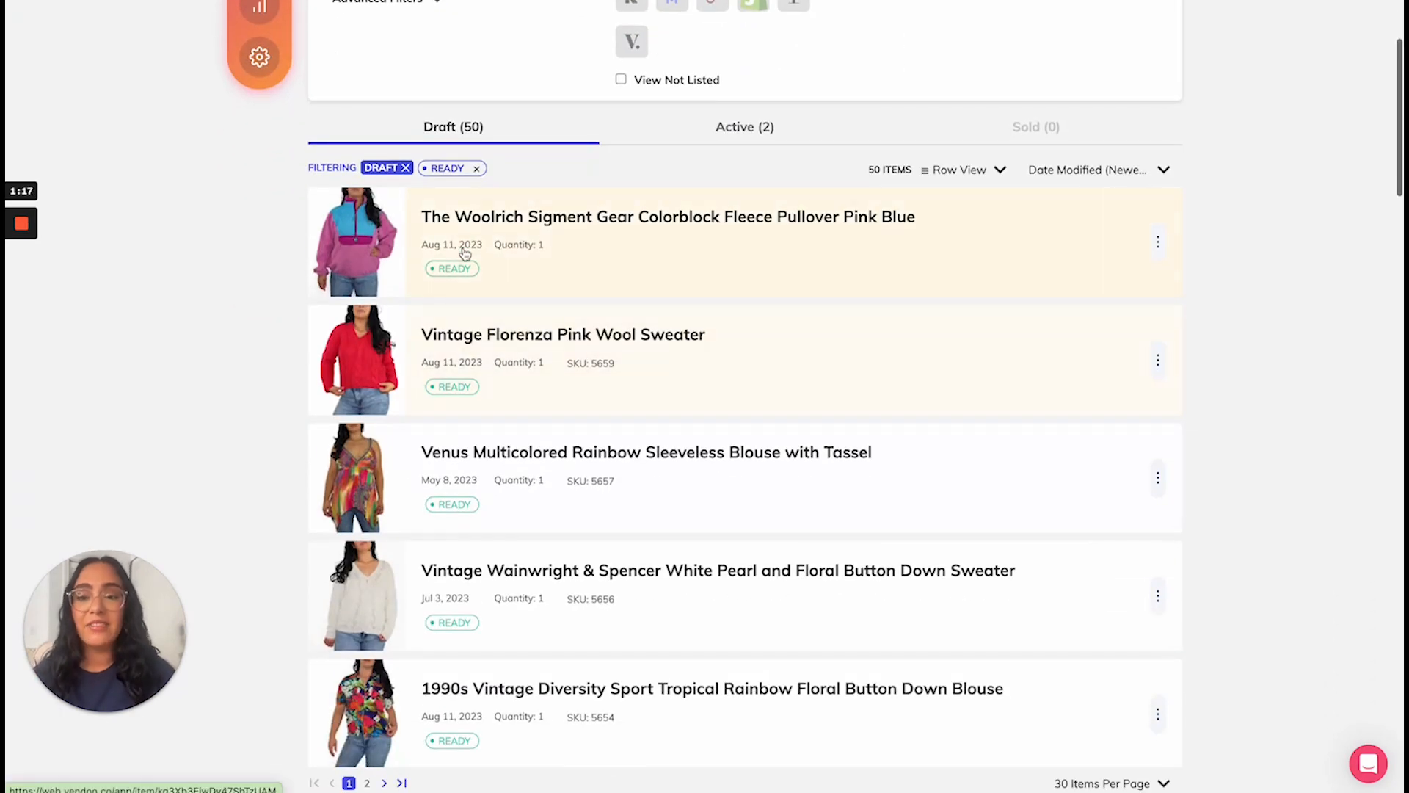
scroll(down, 3)
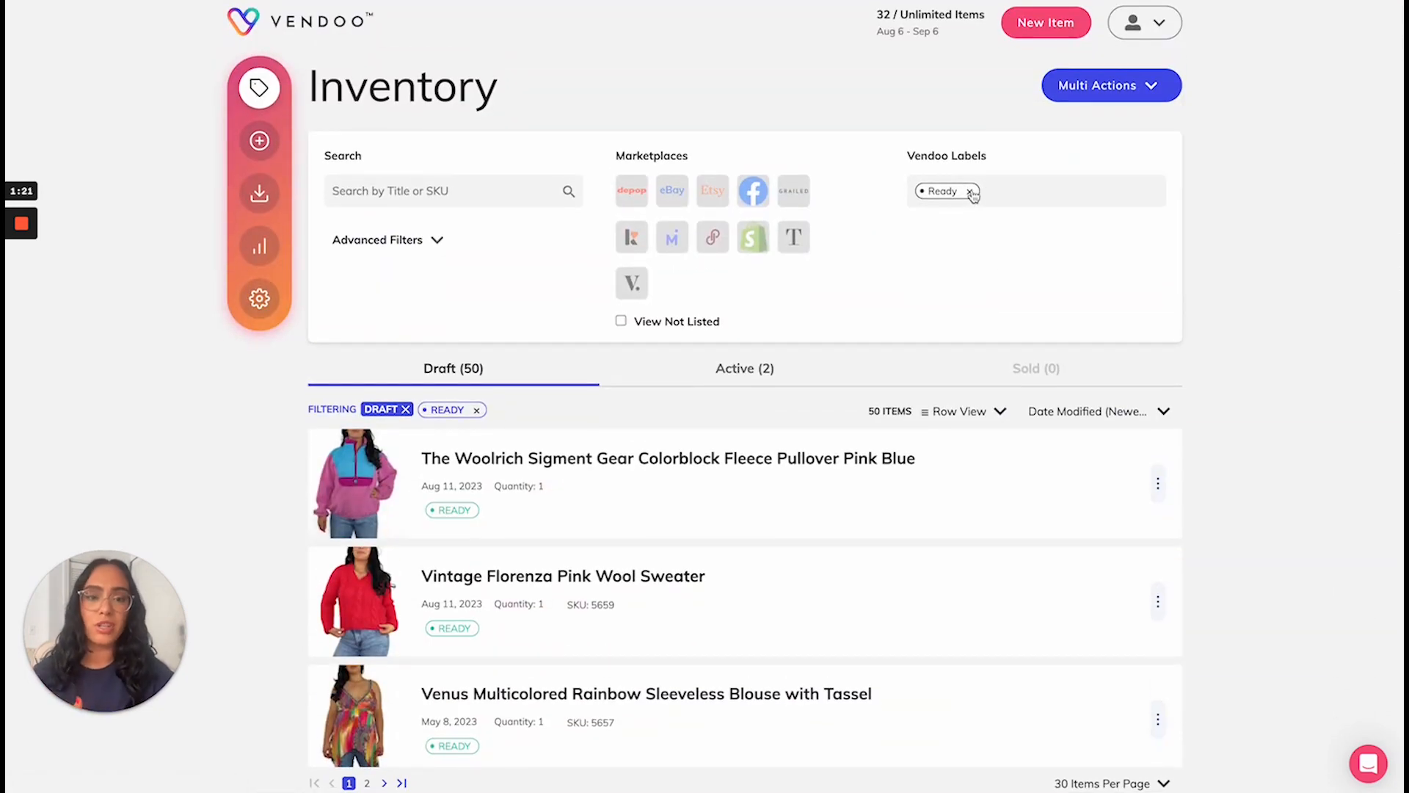
Clear the Ready filter and show the active listings instead
click(970, 191)
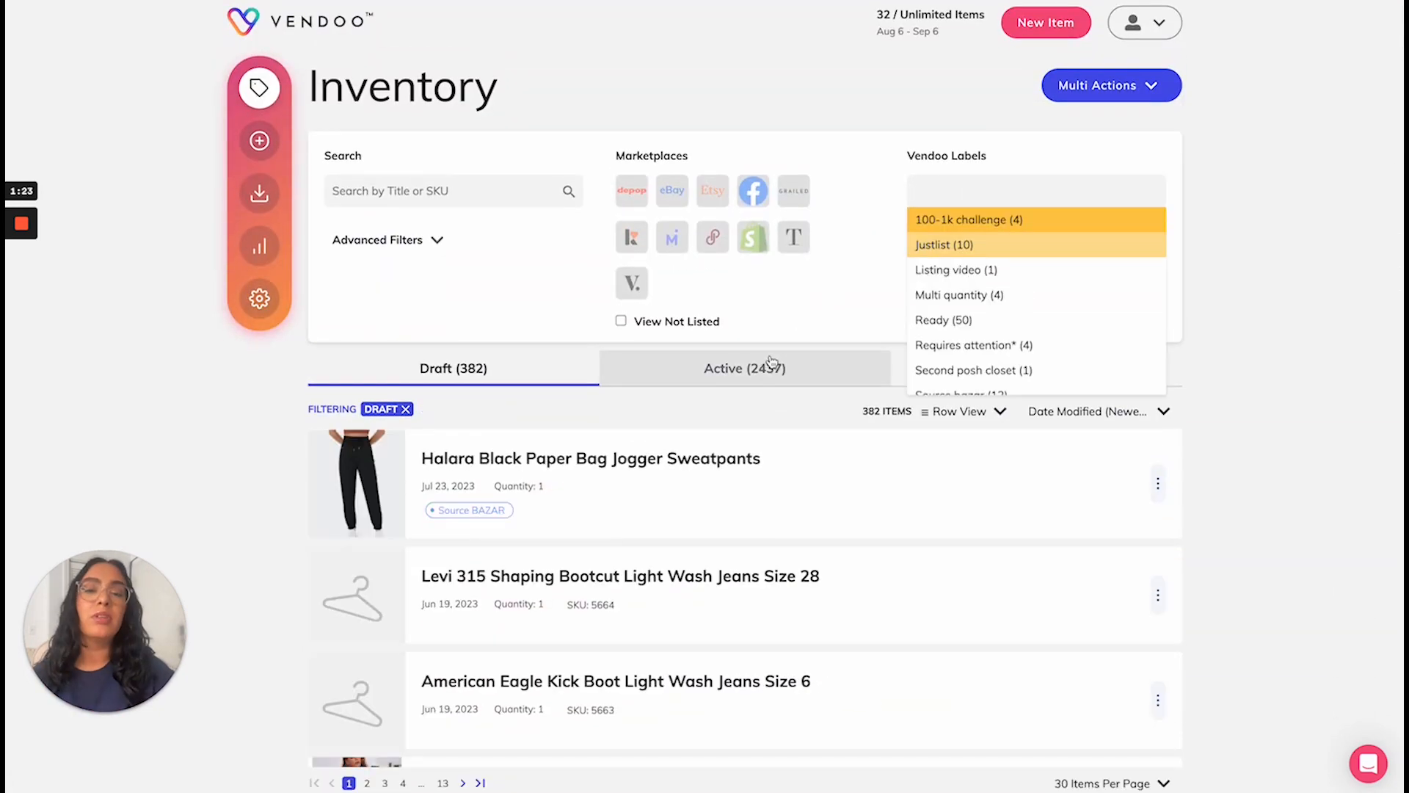
click(744, 367)
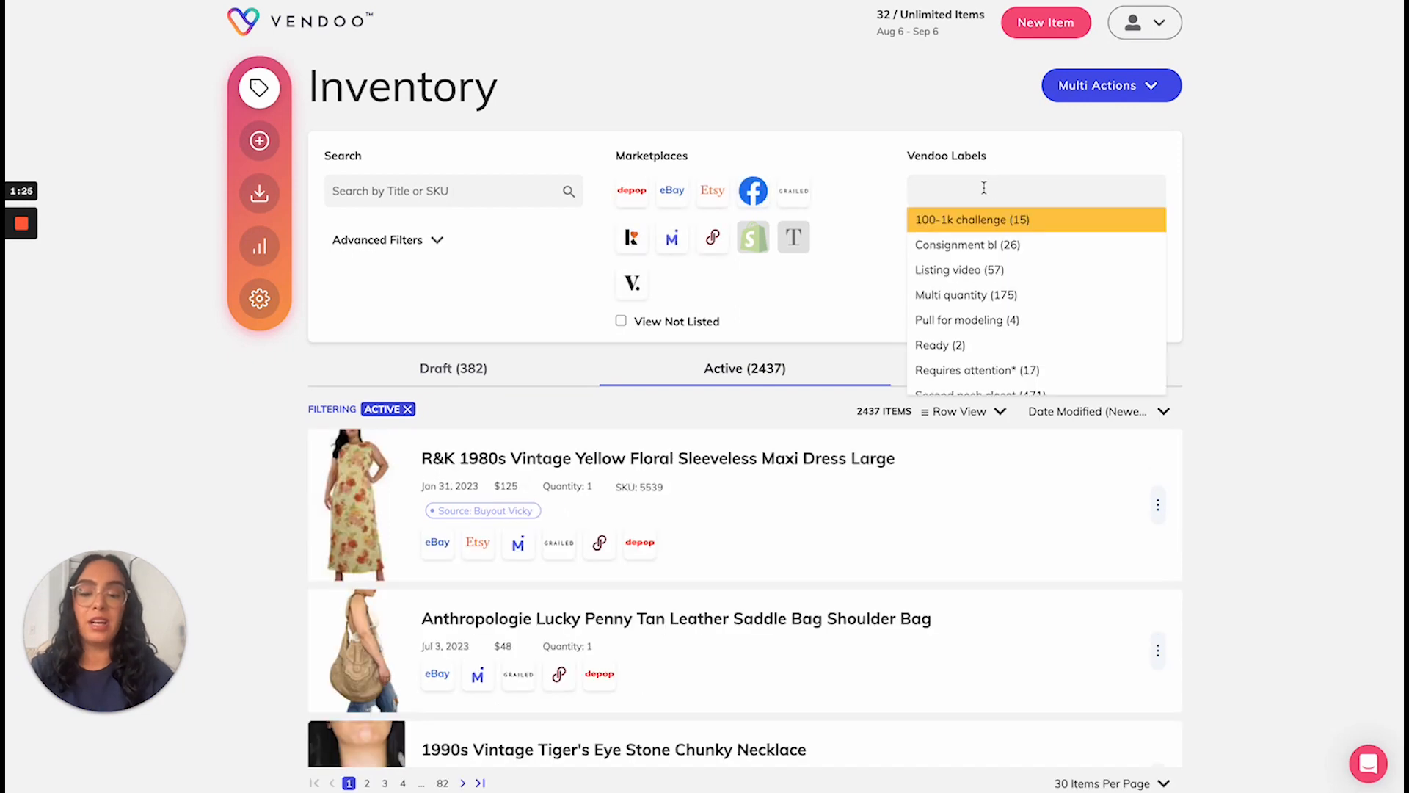
click(978, 370)
text(b)
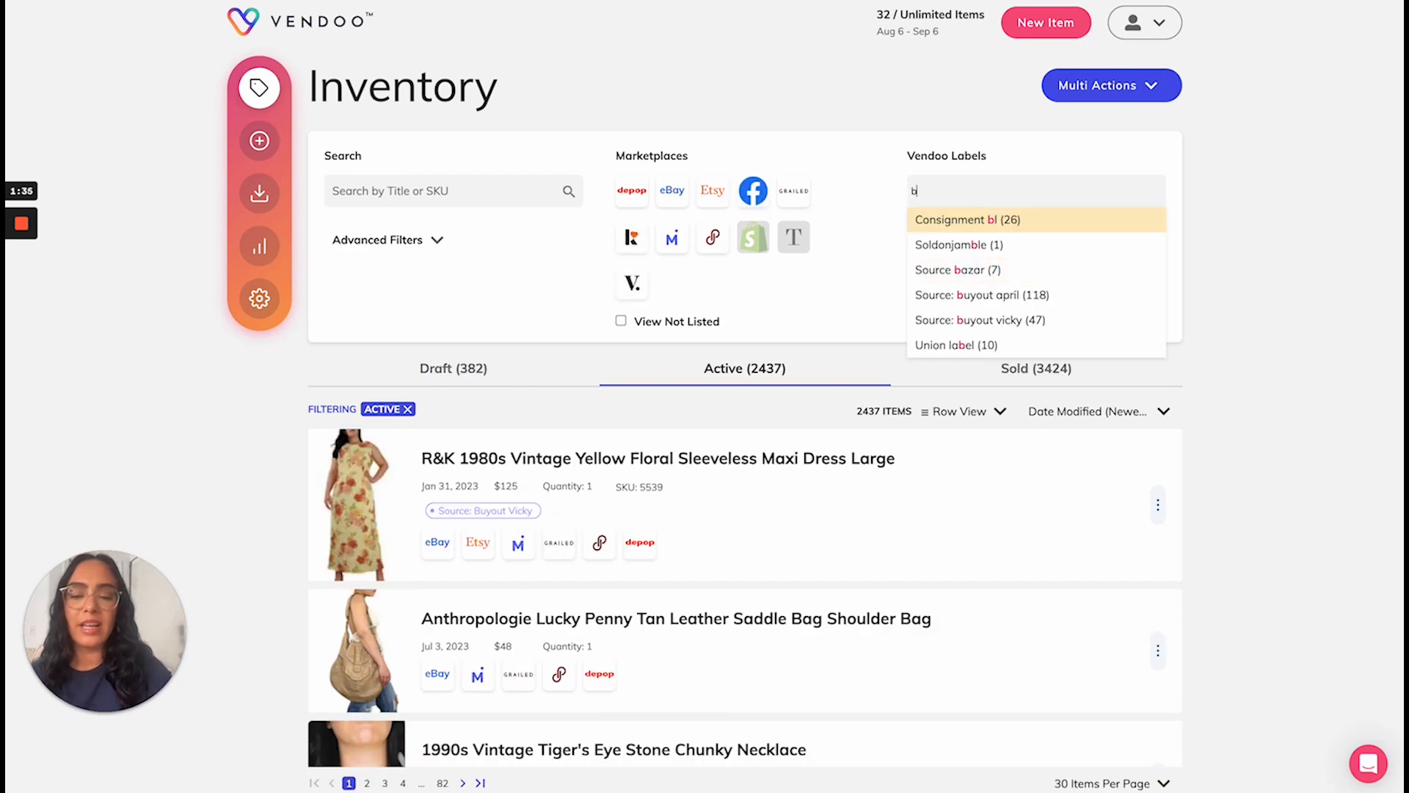
Filter active listings to the Consignment bl label, 26 active and 51 sold
click(955, 220)
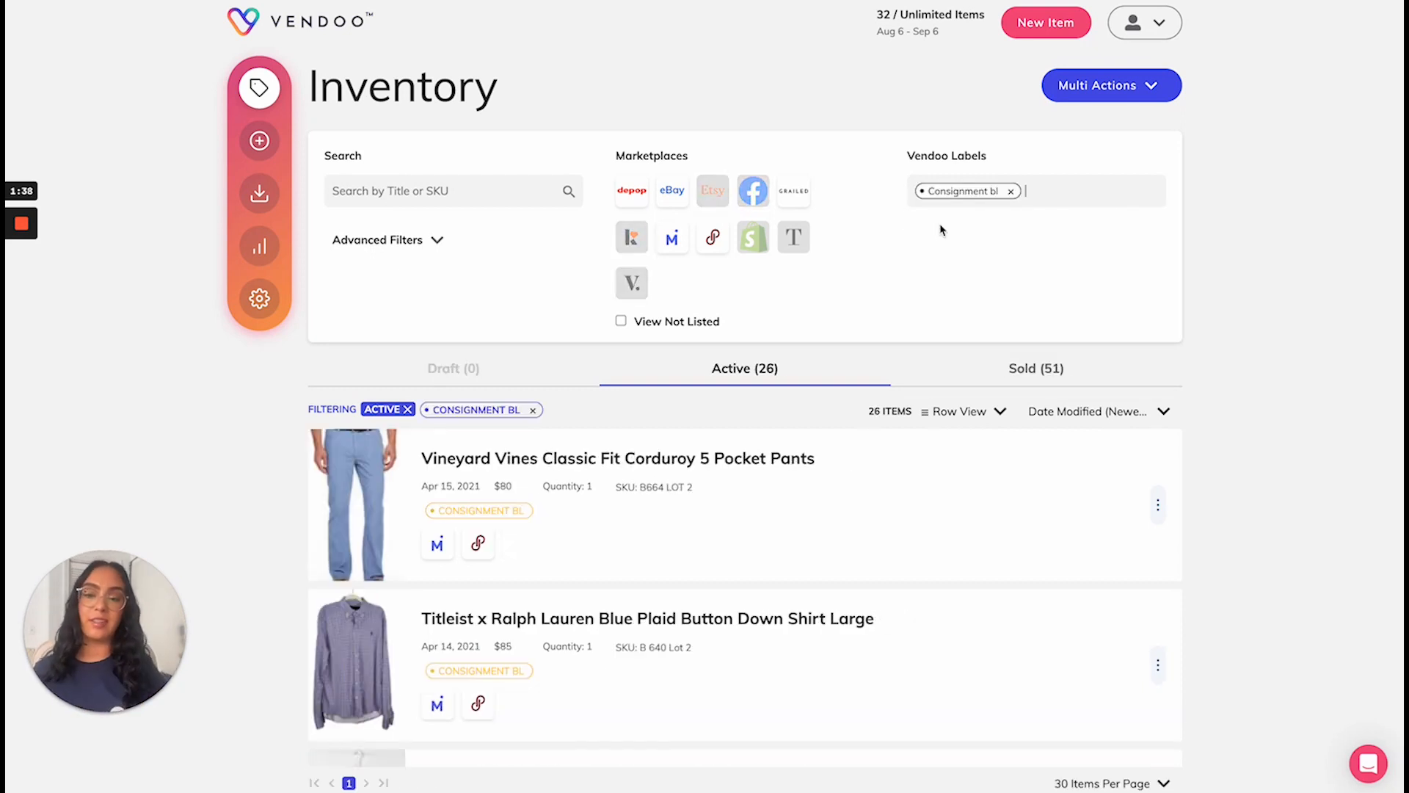
scroll(down, 3)
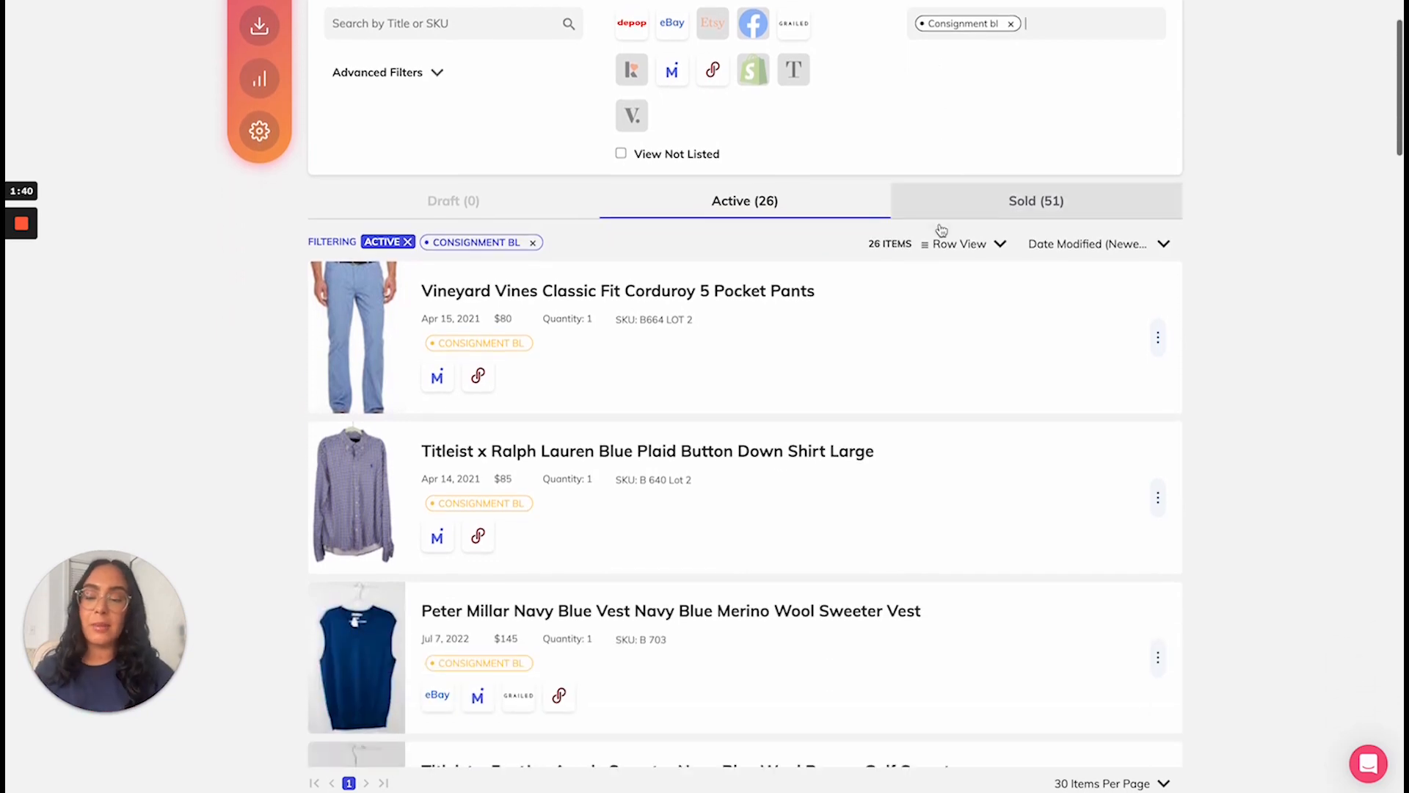
scroll(down, 3)
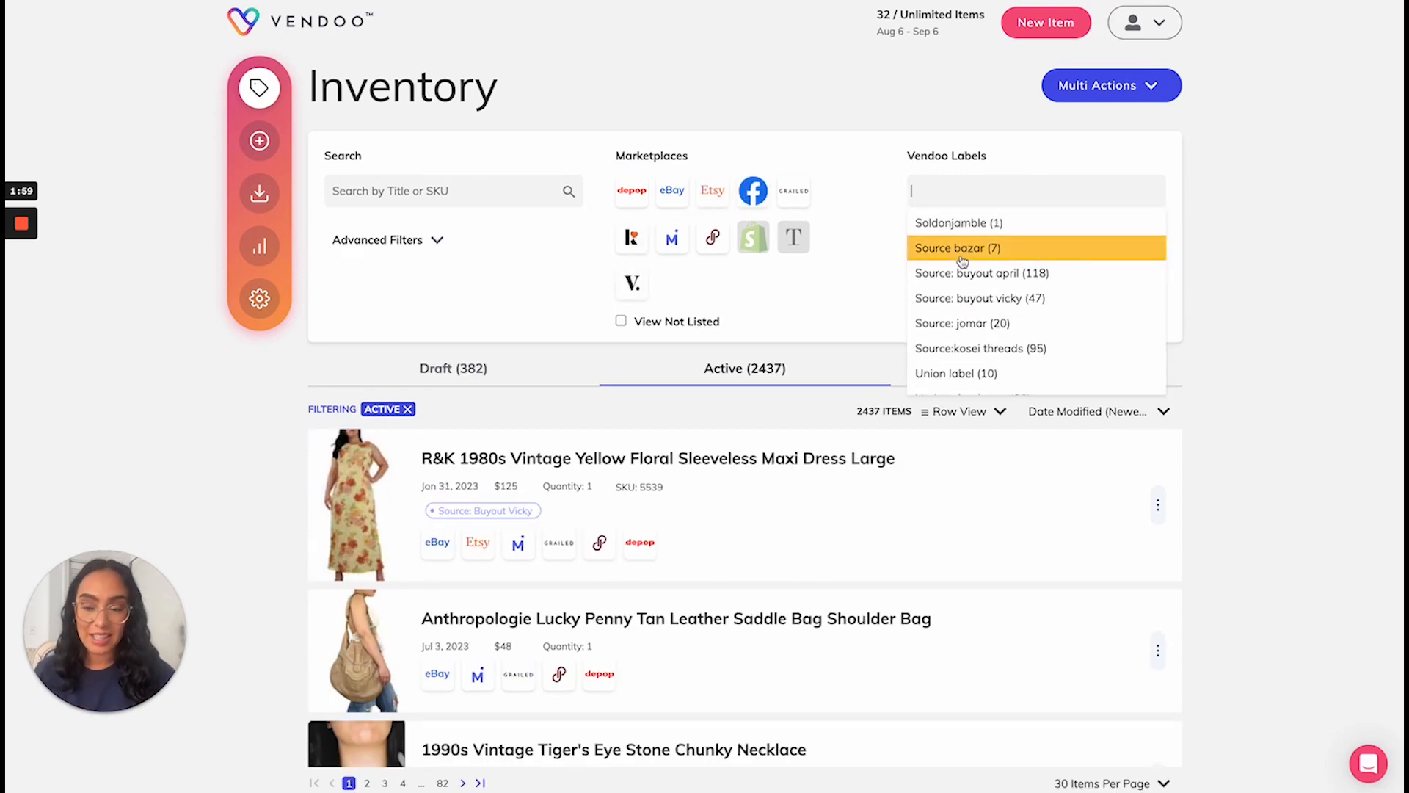
mouse_move(258, 247)
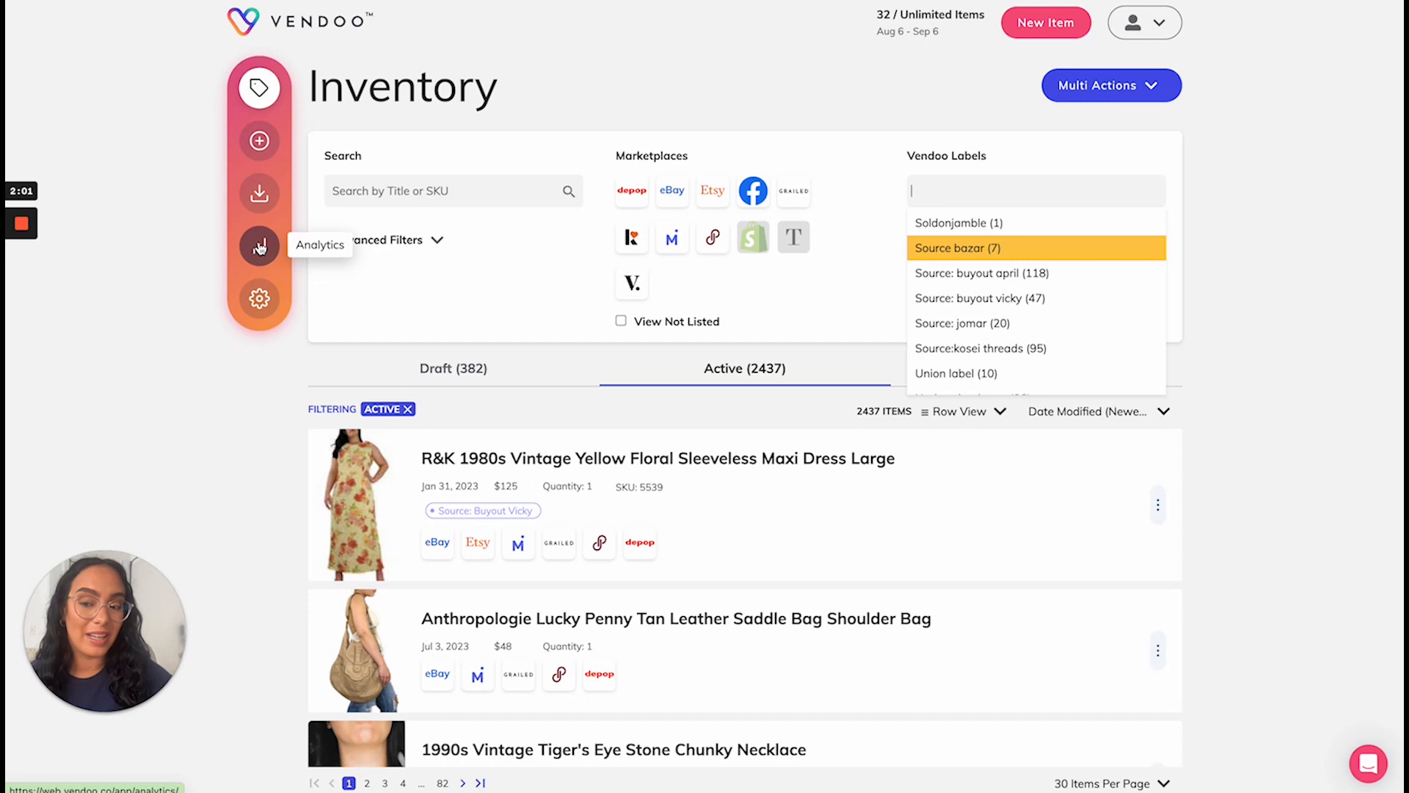
Show sales analytics for Year to Date and browse the available labels
click(259, 245)
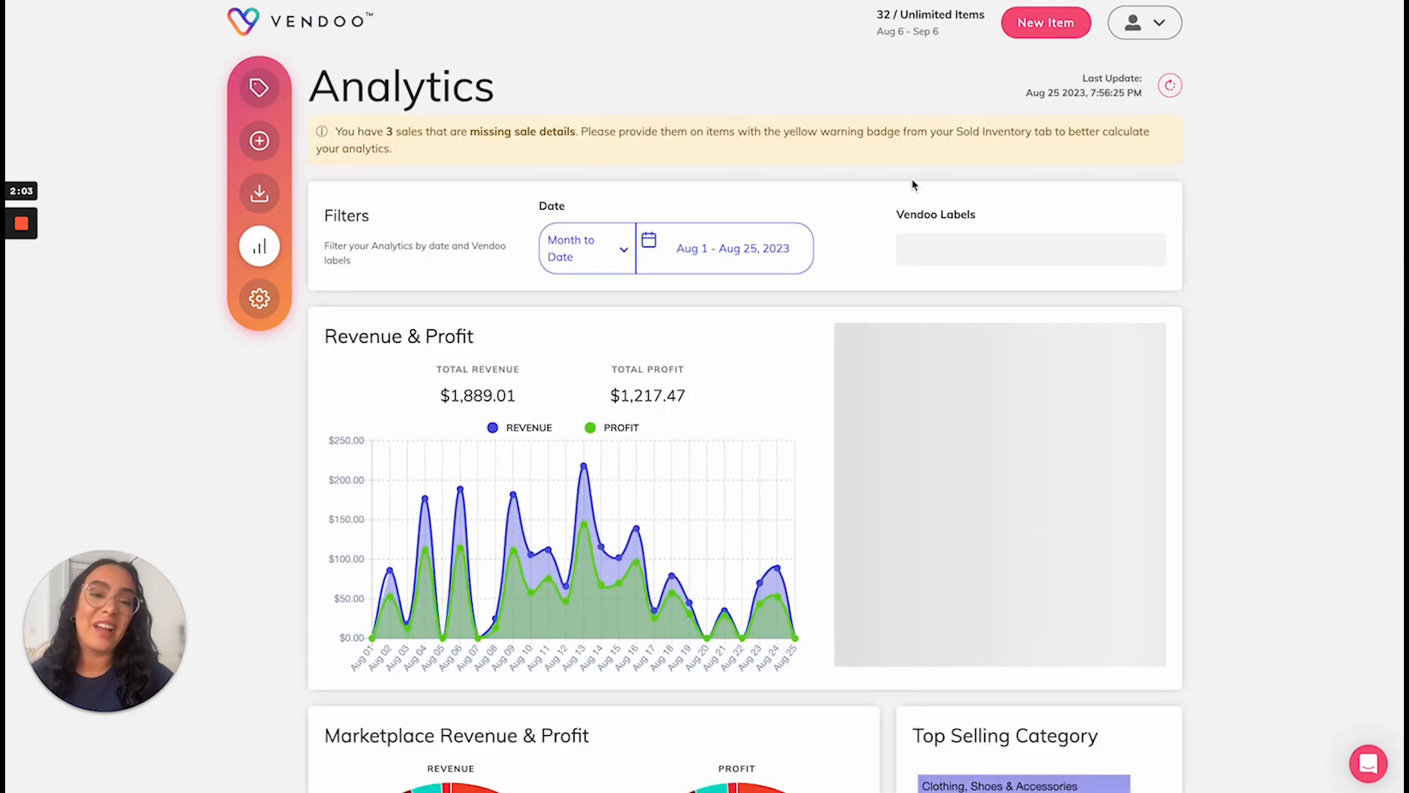
click(584, 248)
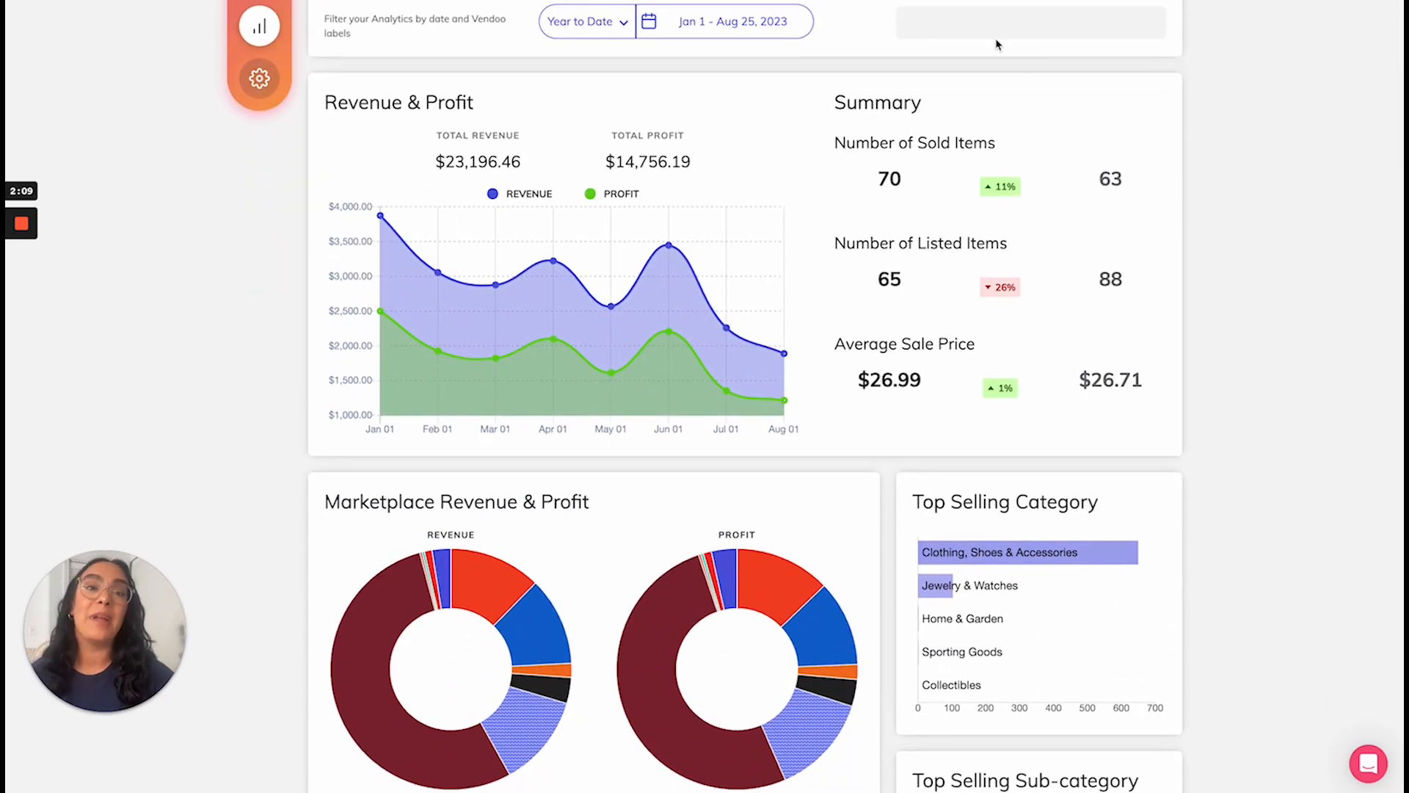
click(1031, 26)
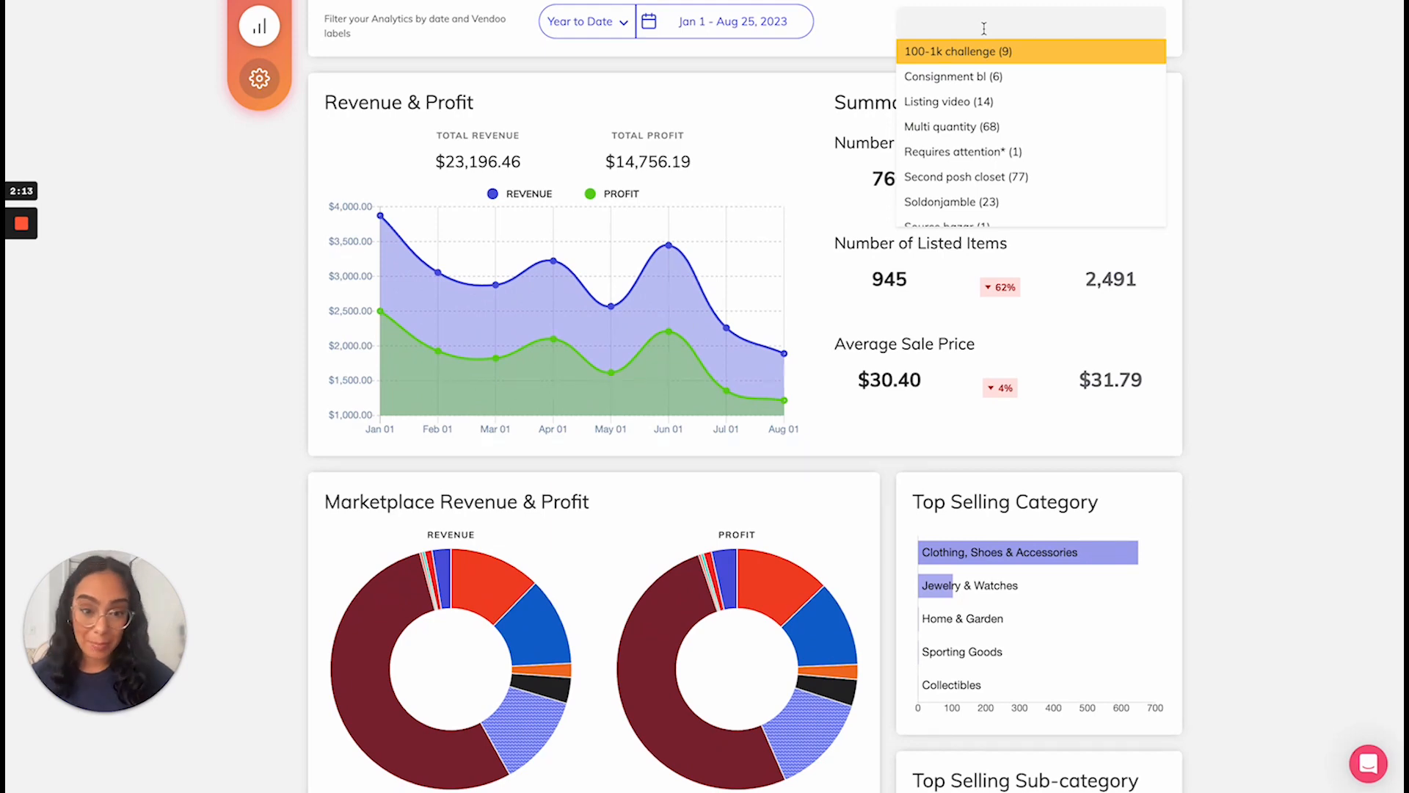
scroll(down, 3)
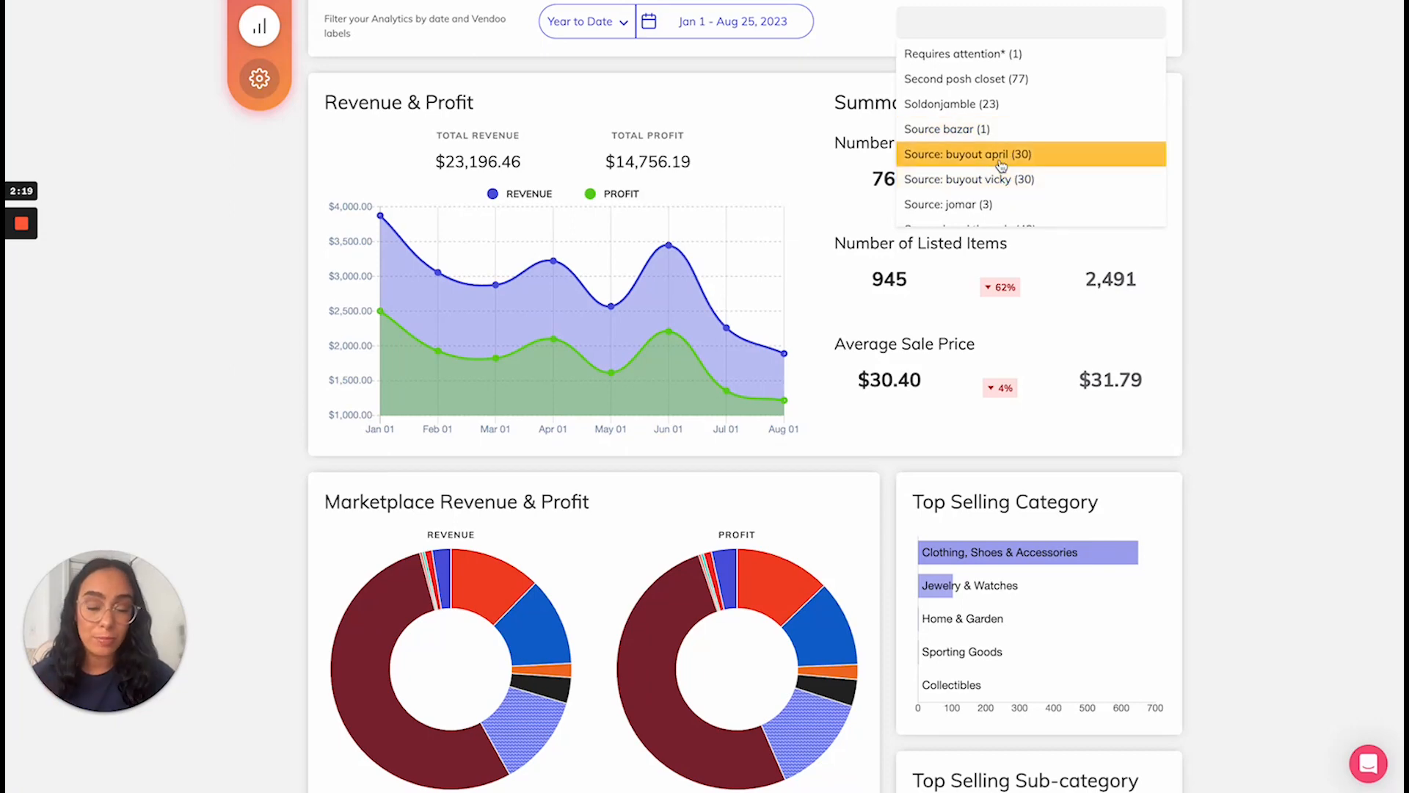
Filter the analytics to the Source bazor label, showing one $30 sale
click(978, 154)
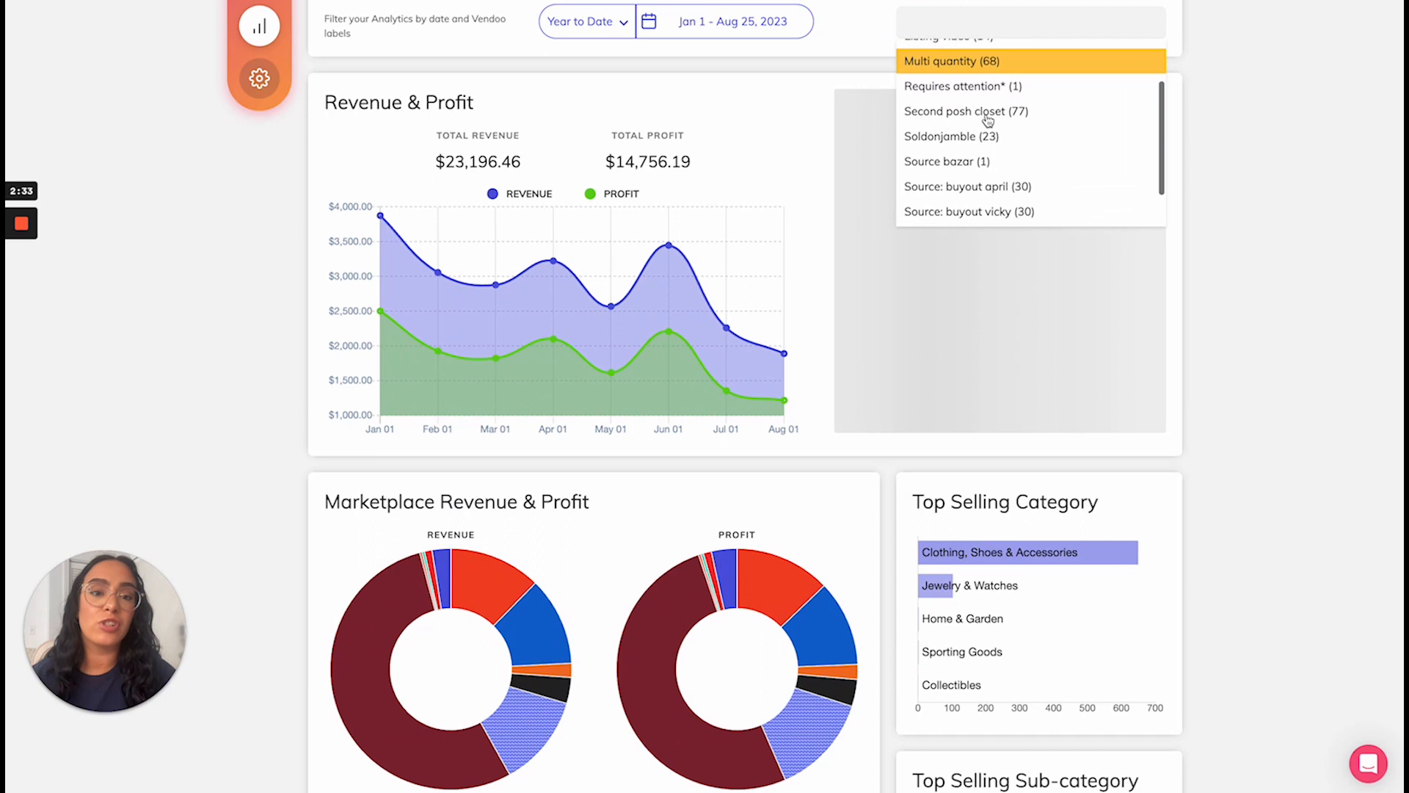
click(939, 161)
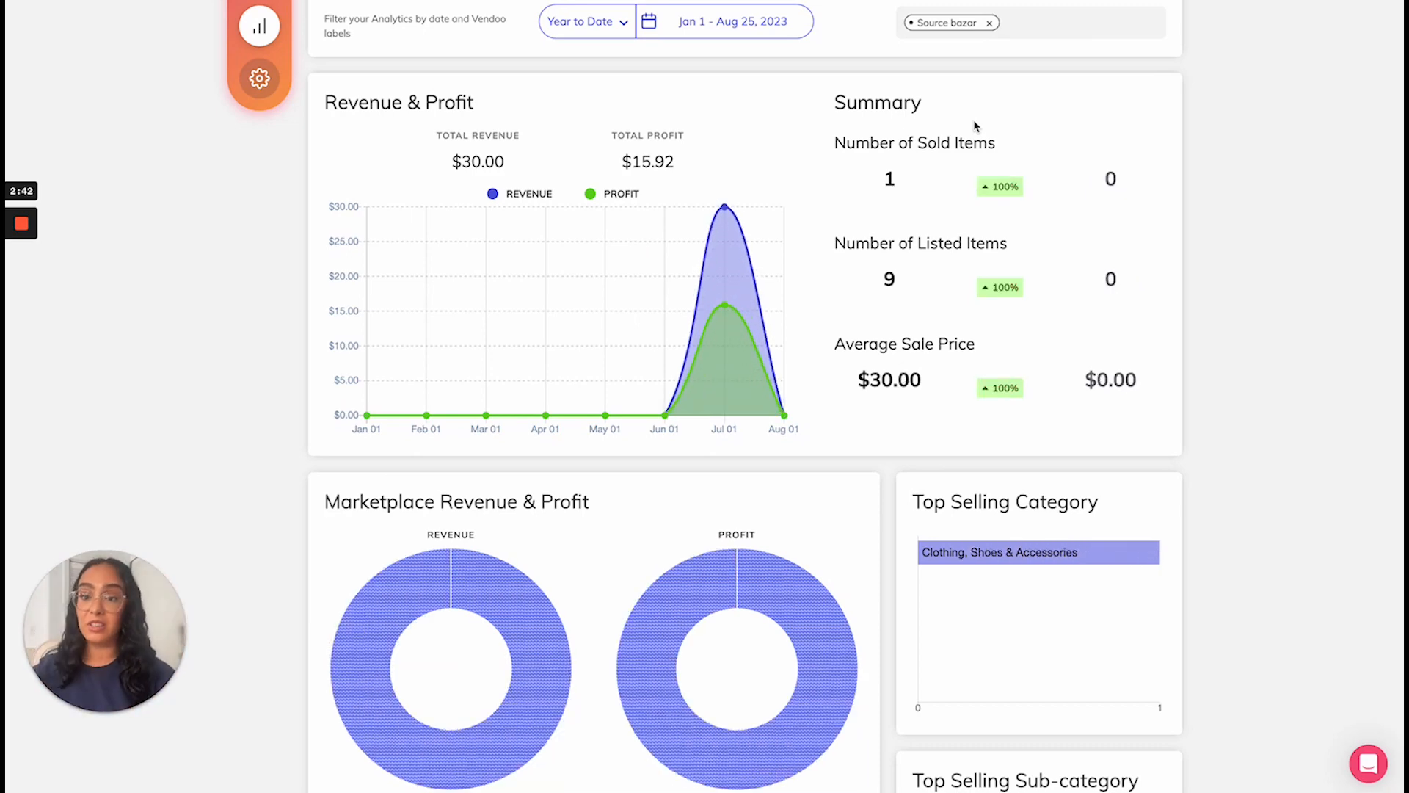
scroll(down, 3)
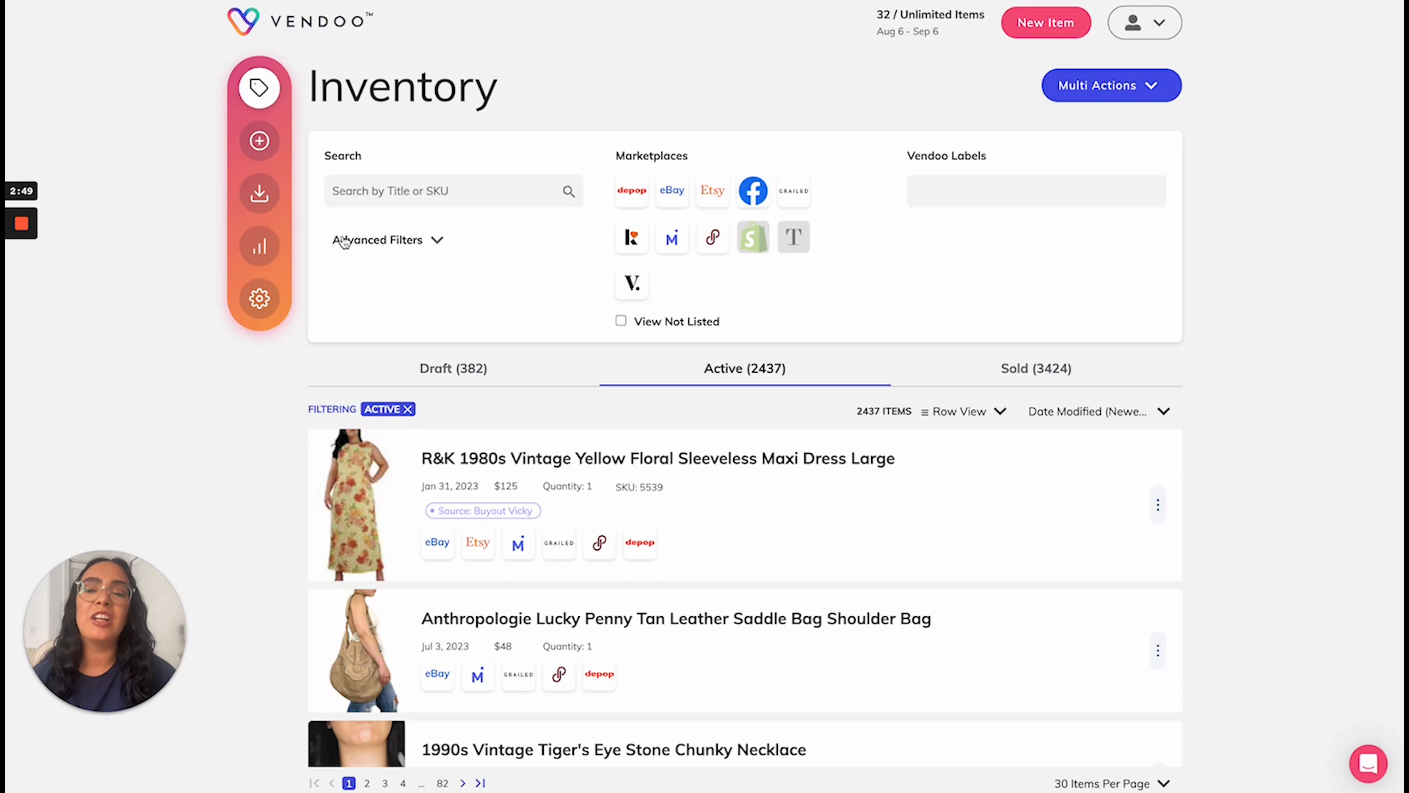
Review the Settings page down to the Label Manager with its 17 labels
click(258, 298)
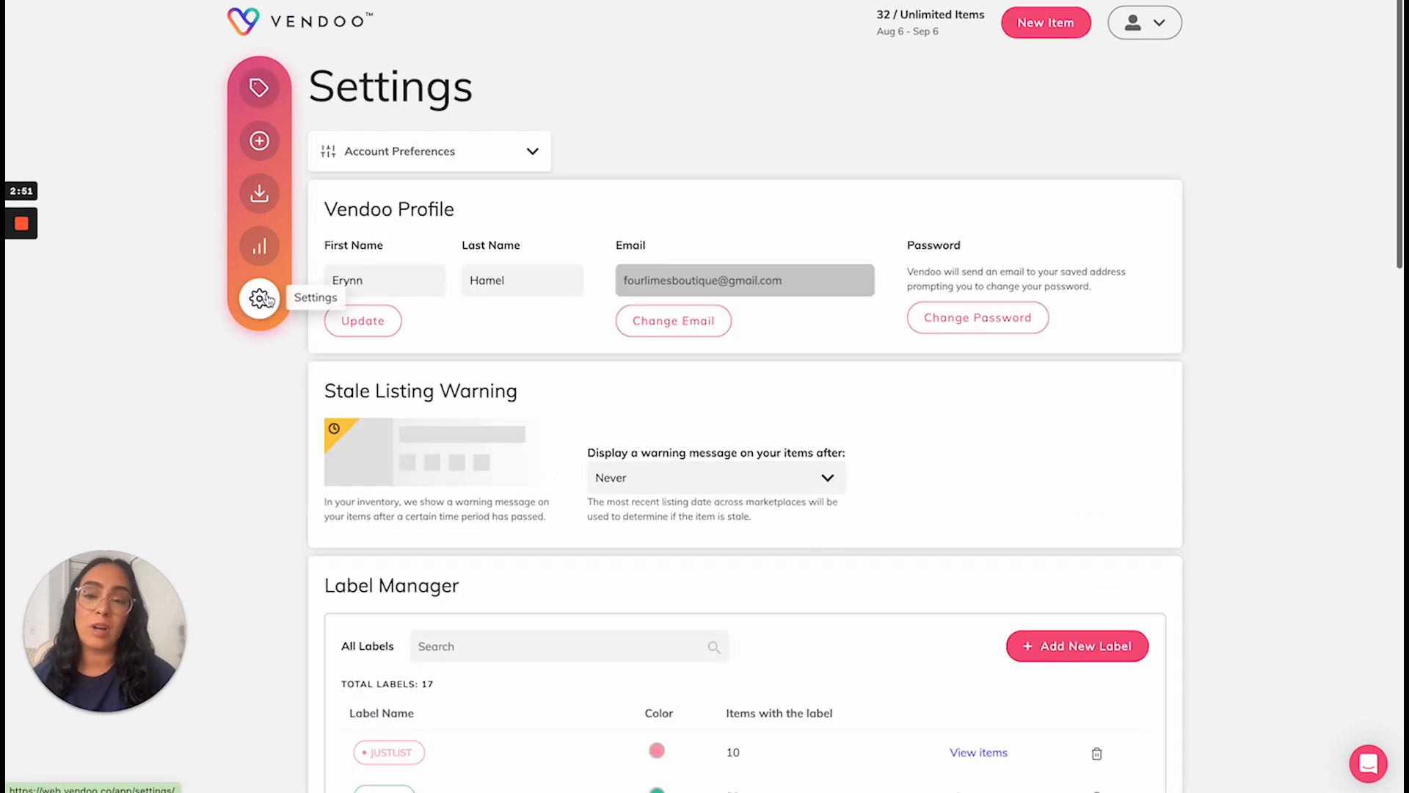
scroll(down, 3)
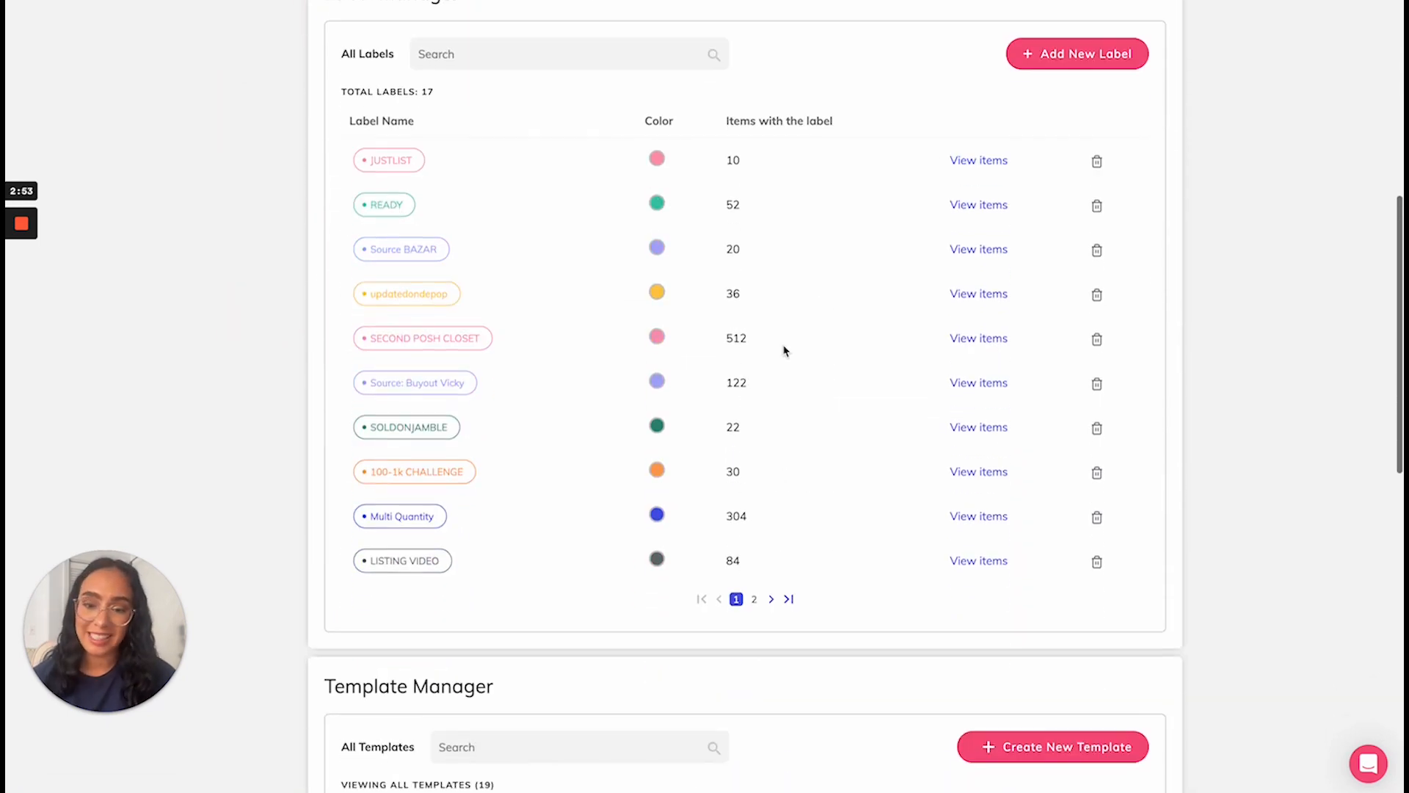
mouse_move(895, 518)
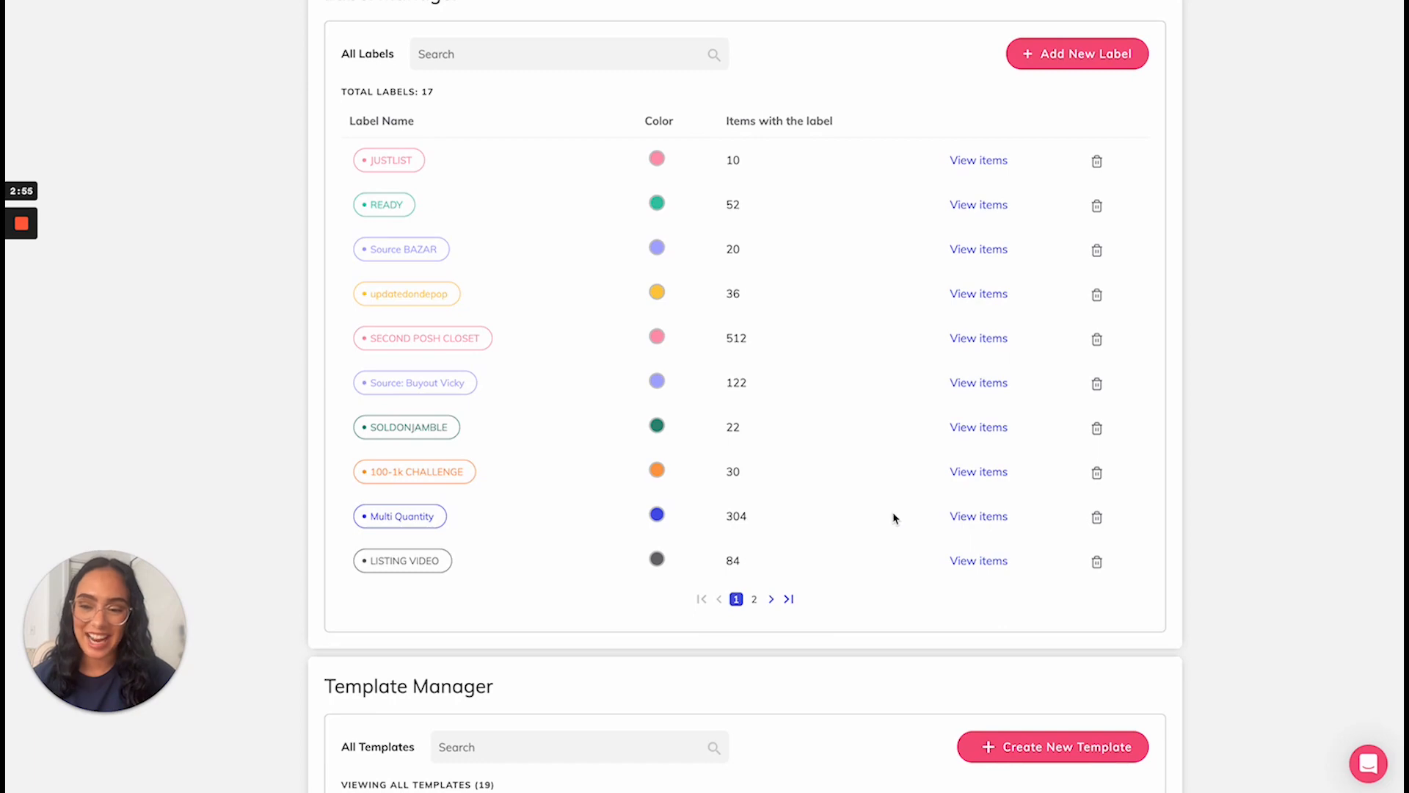
scroll(up, 3)
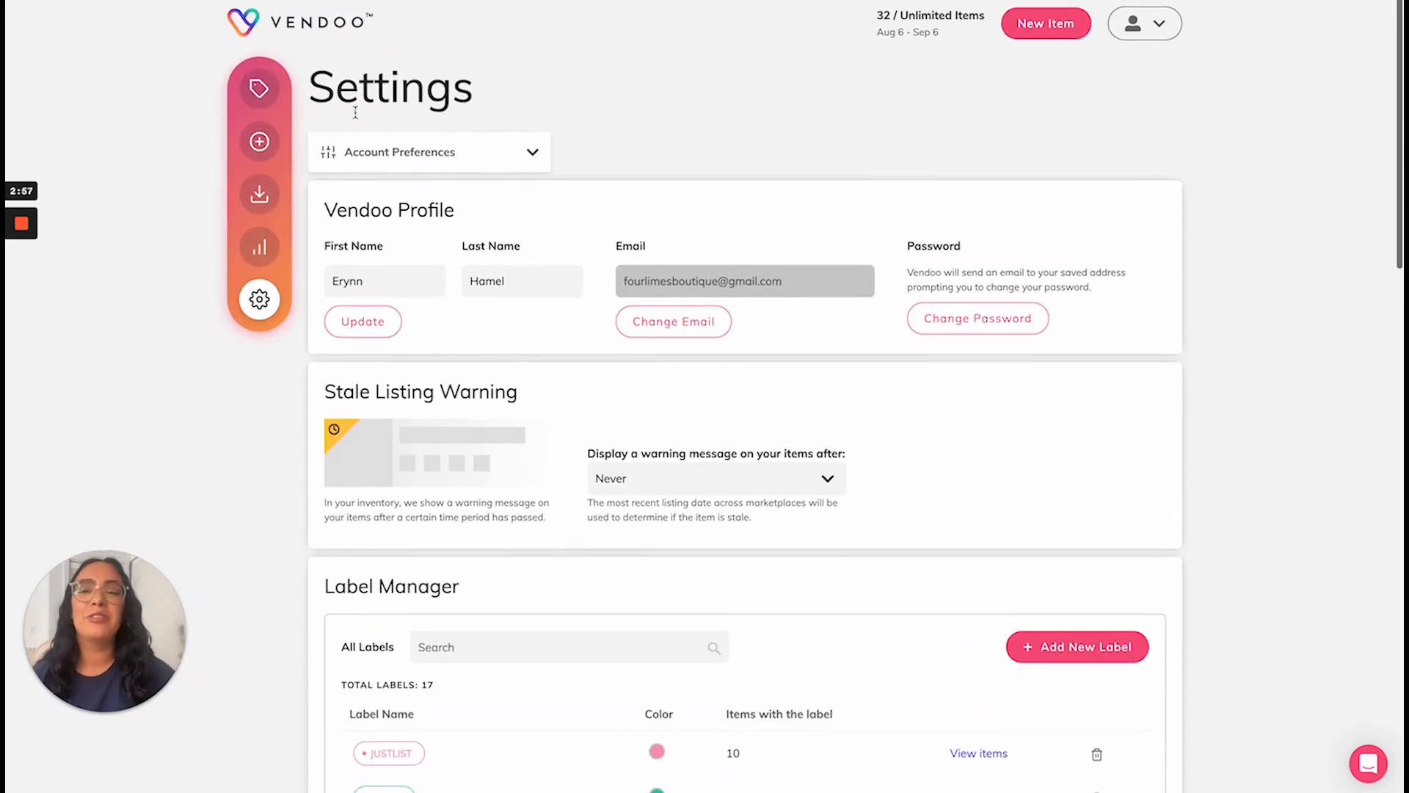